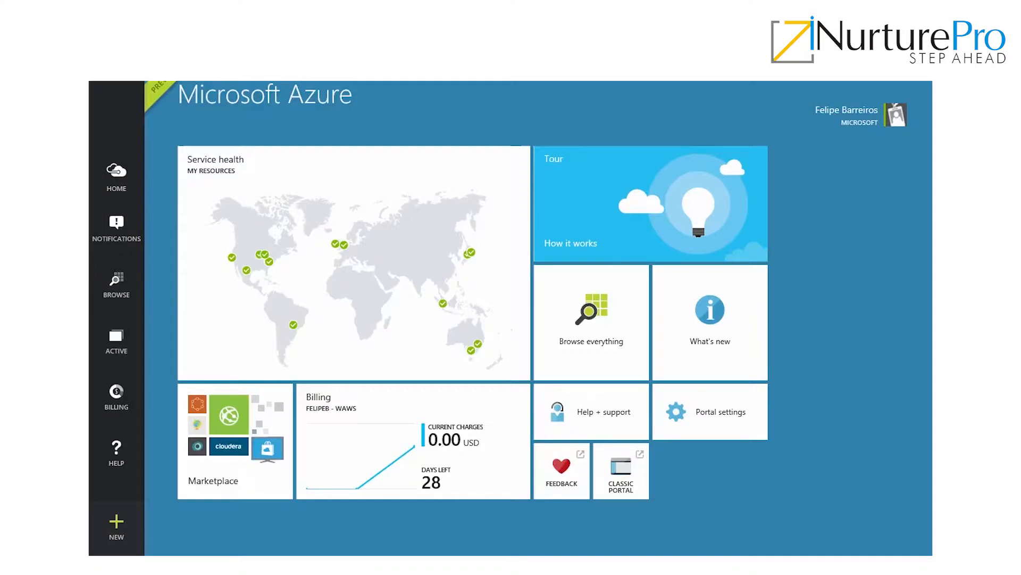
mouse_move(289, 532)
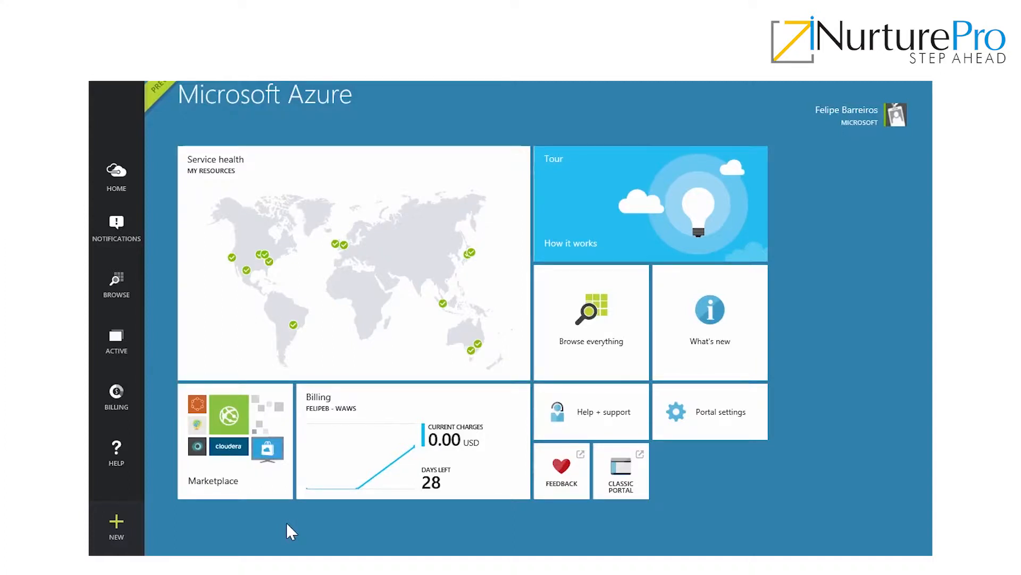
Start a new Web App from the New > Web + Mobile list.
left_click(116, 526)
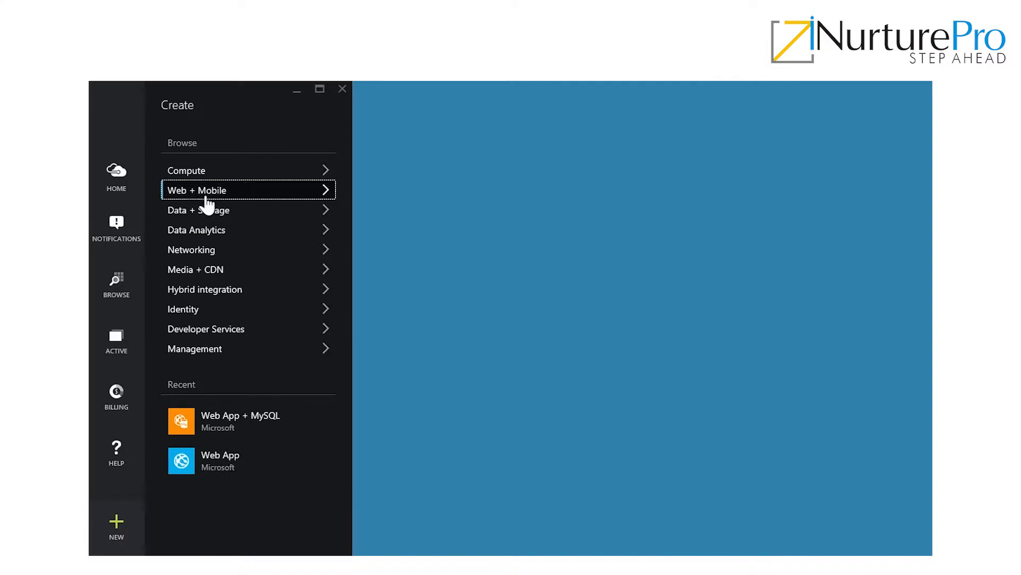
left_click(209, 190)
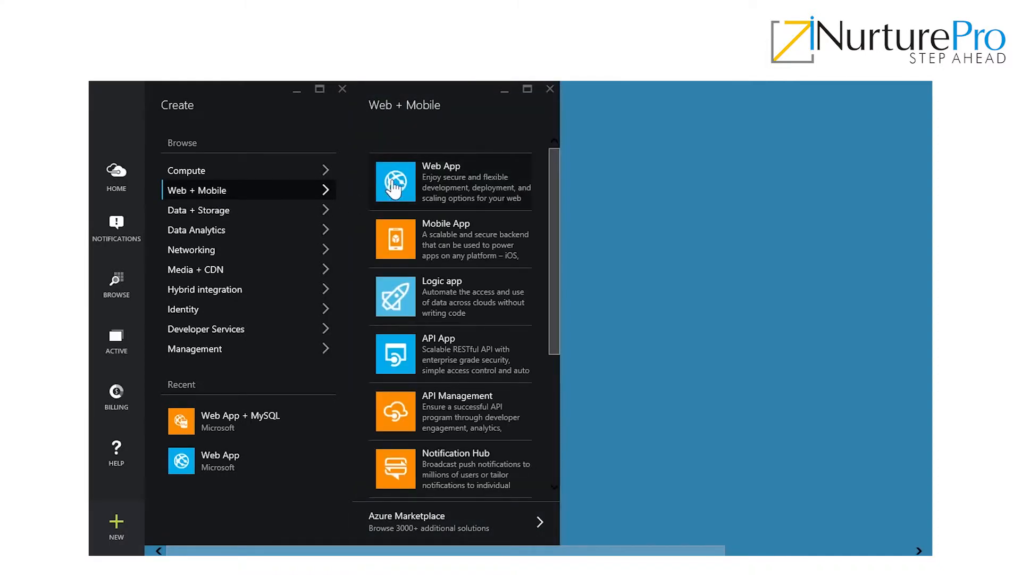
left_click(450, 182)
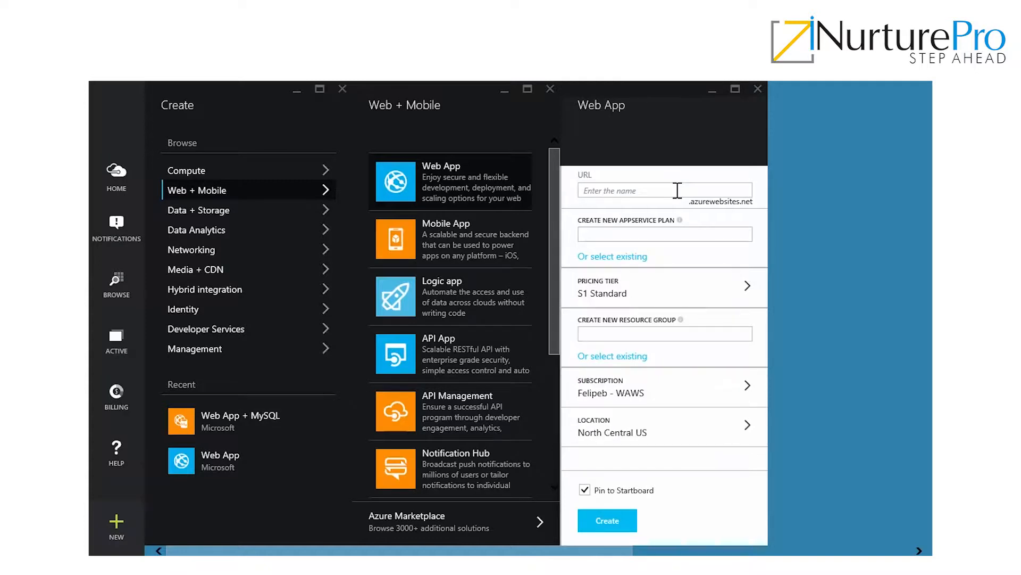
Enter URL 'felipebarreiros', new app service plan 'AppServi…', and resource group text RG1.
left_click(666, 190)
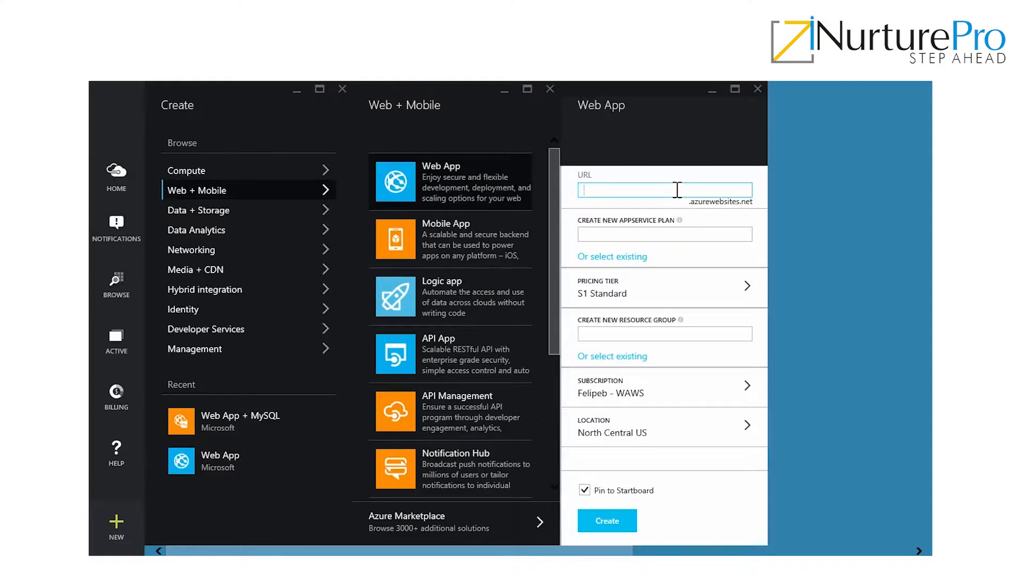
type("felipebarreiros")
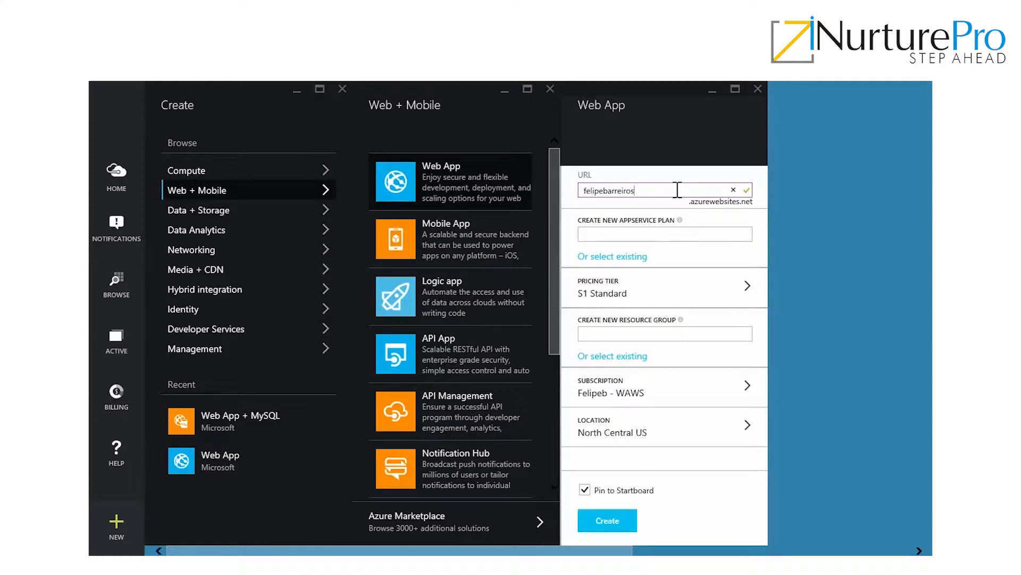
left_click(665, 234)
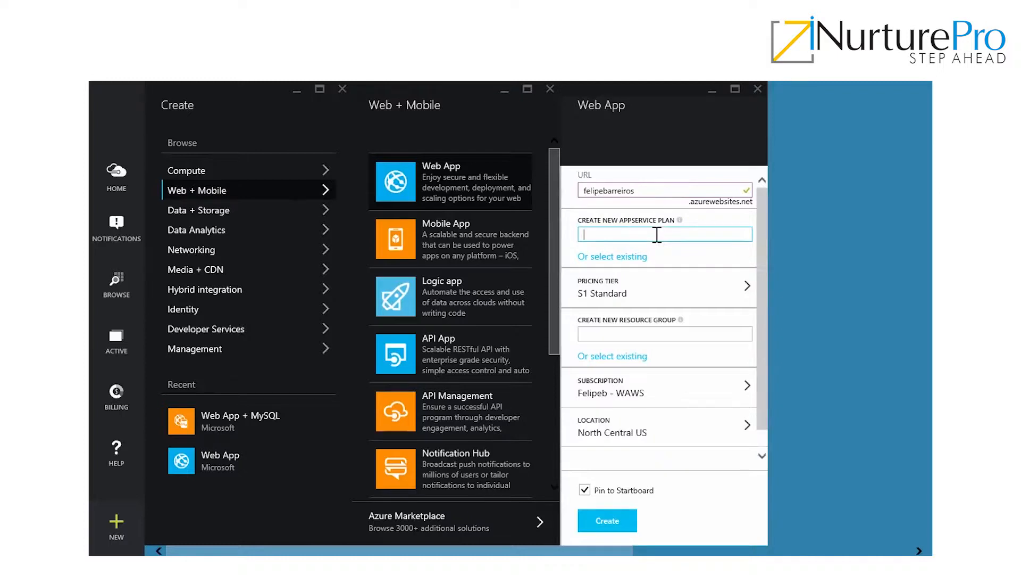
type("AppServicePlan1")
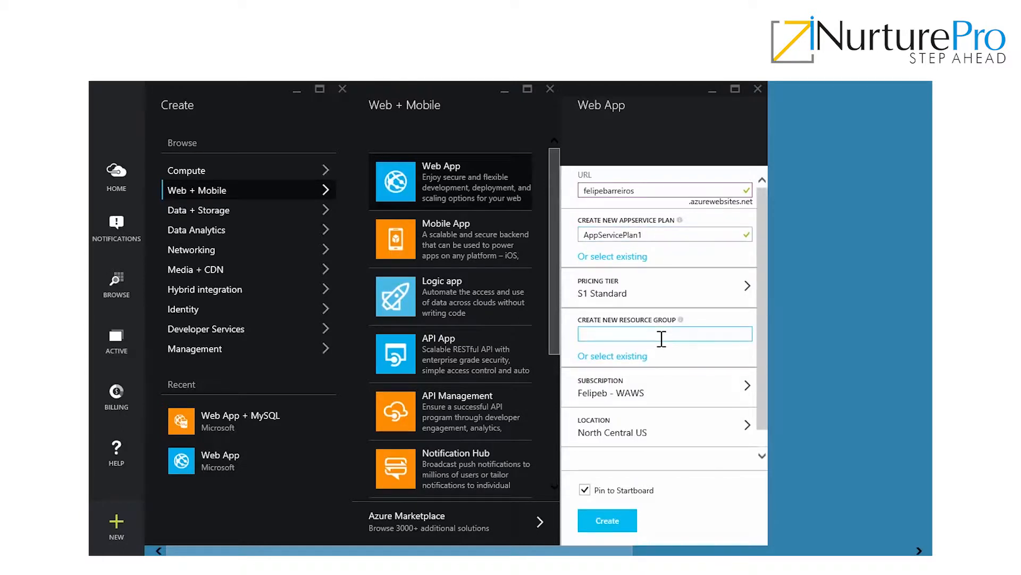
type("RG1")
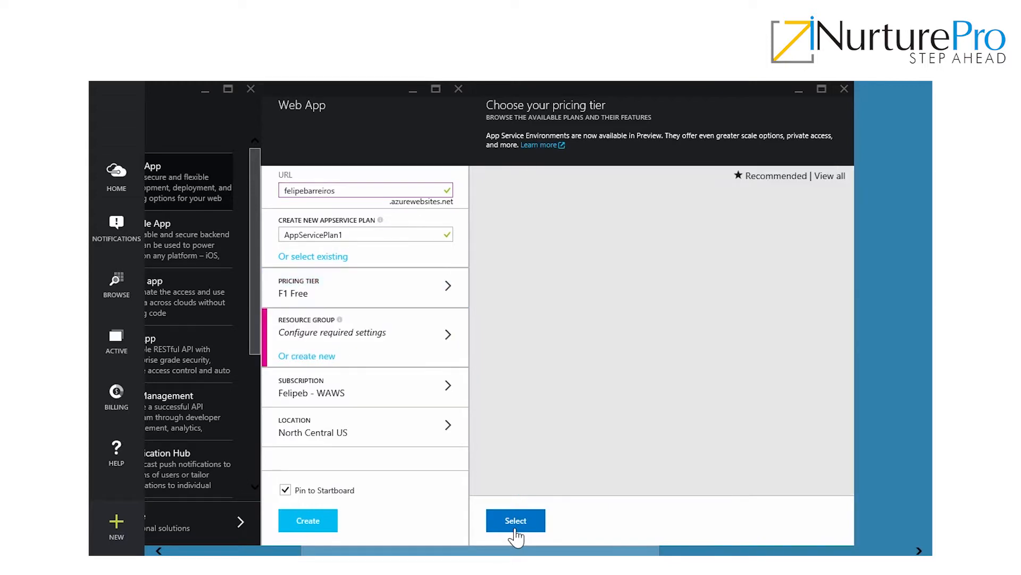
Confirm the F1 Free pricing tier selection.
left_click(516, 520)
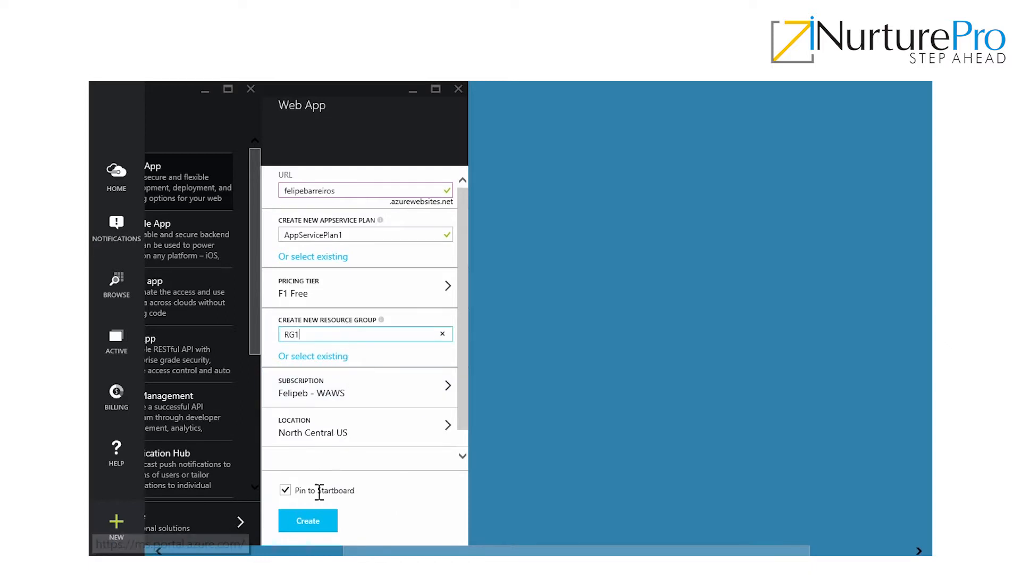
Submit the felipebarreiros web app for creation with the entered settings.
left_click(308, 521)
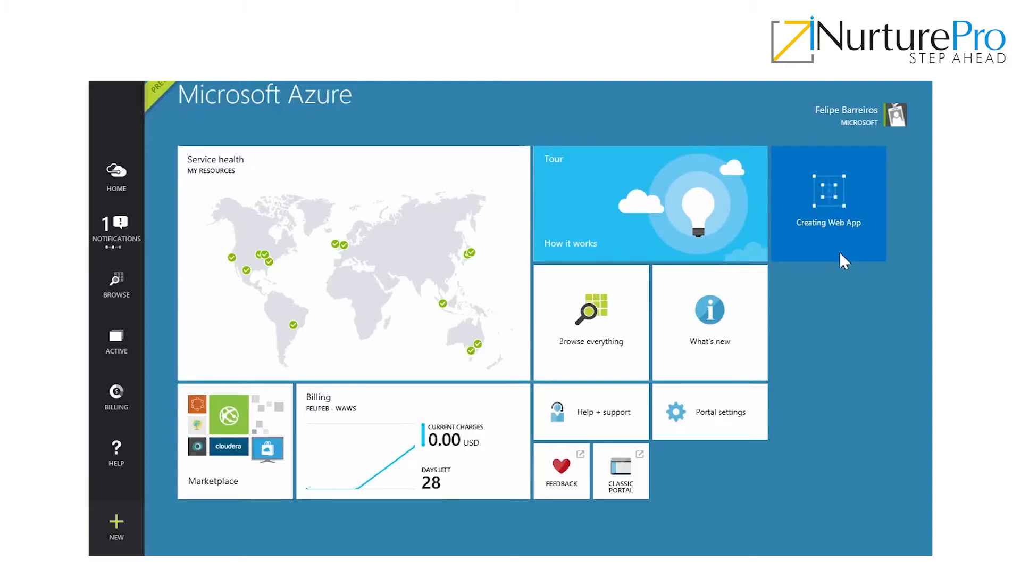
Check web app creation progress in Notifications and open the running felipebarreiros app.
left_click(116, 225)
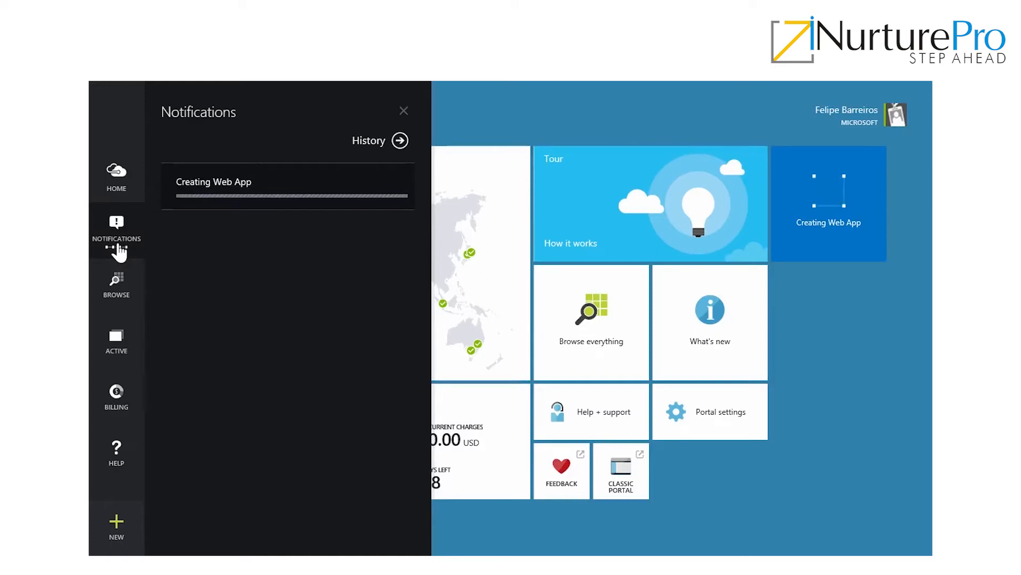
left_click(404, 110)
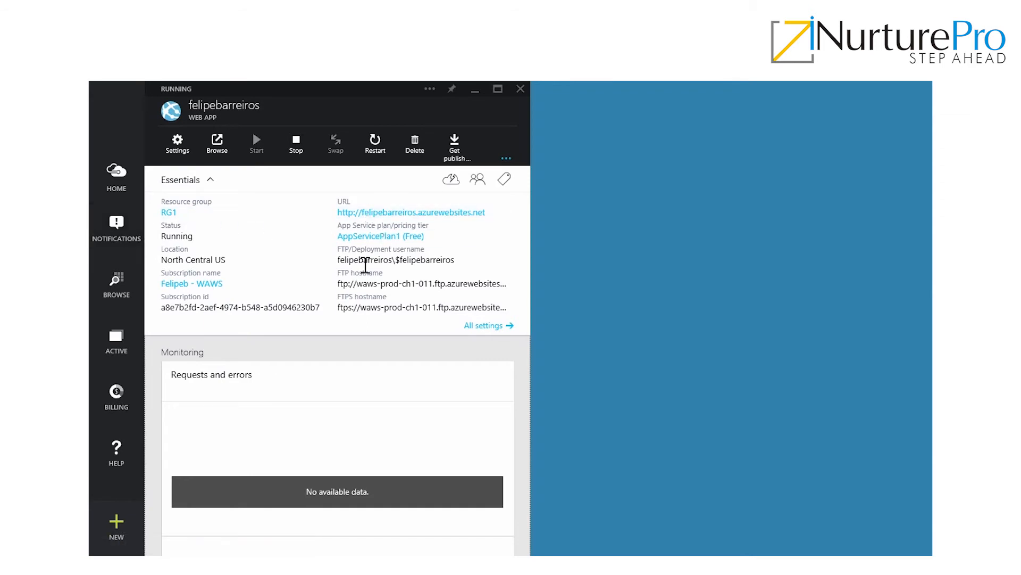
mouse_move(412, 277)
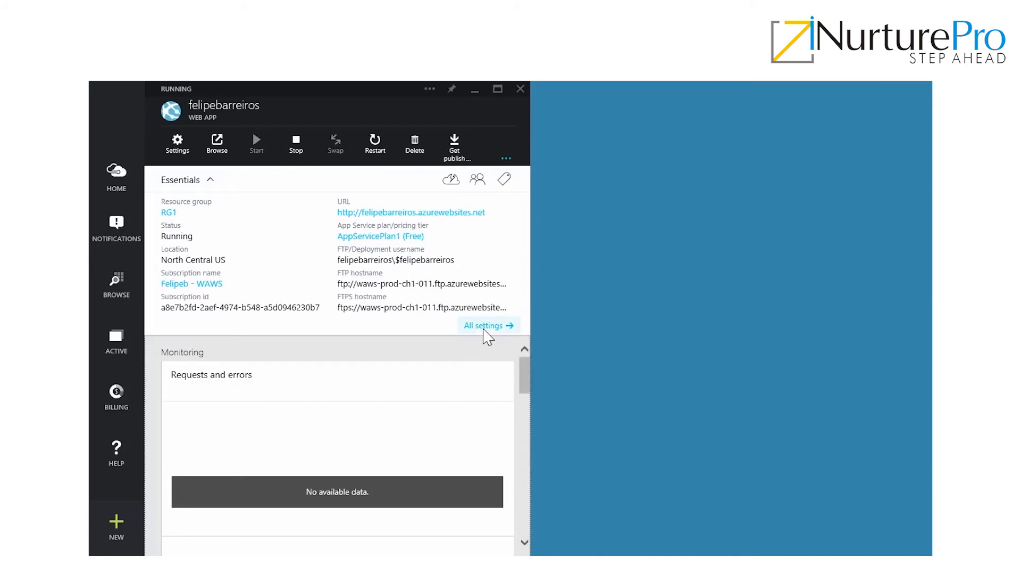
mouse_move(471, 352)
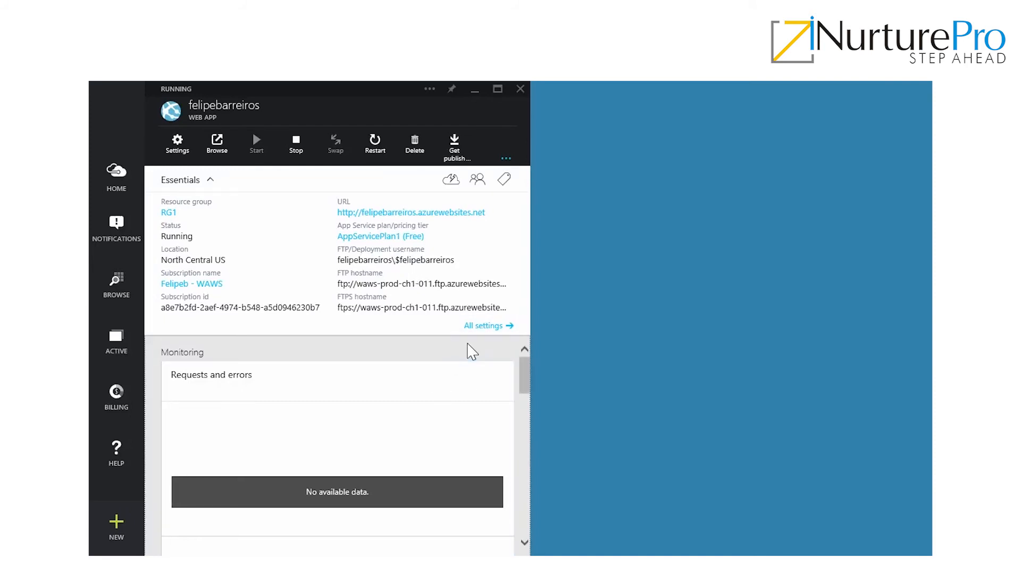